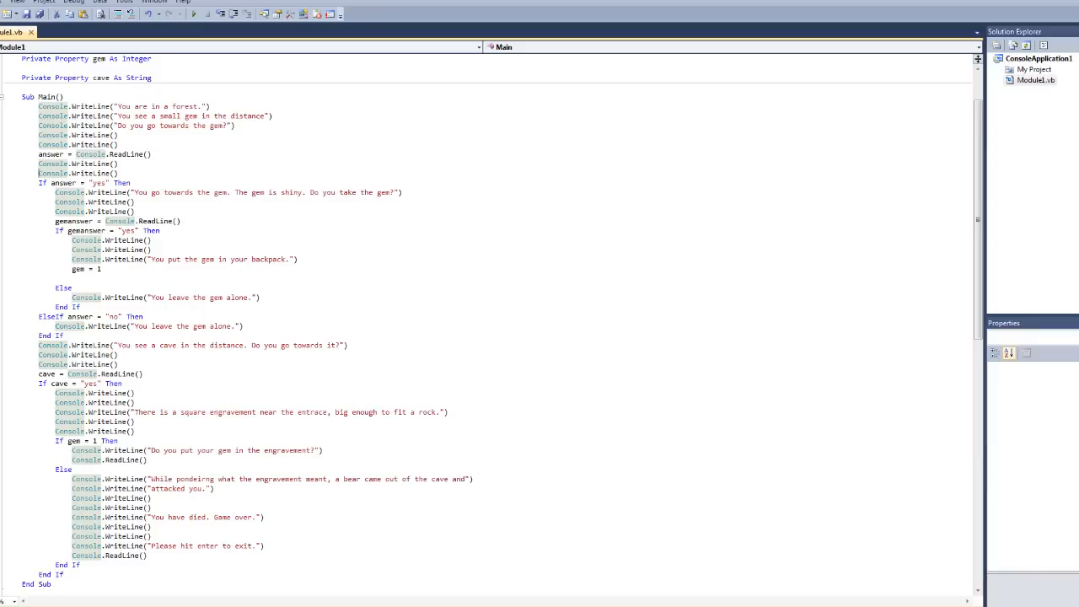
Launch the text adventure so the console shows the forest opening and the gem prompt.
left_click(38, 172)
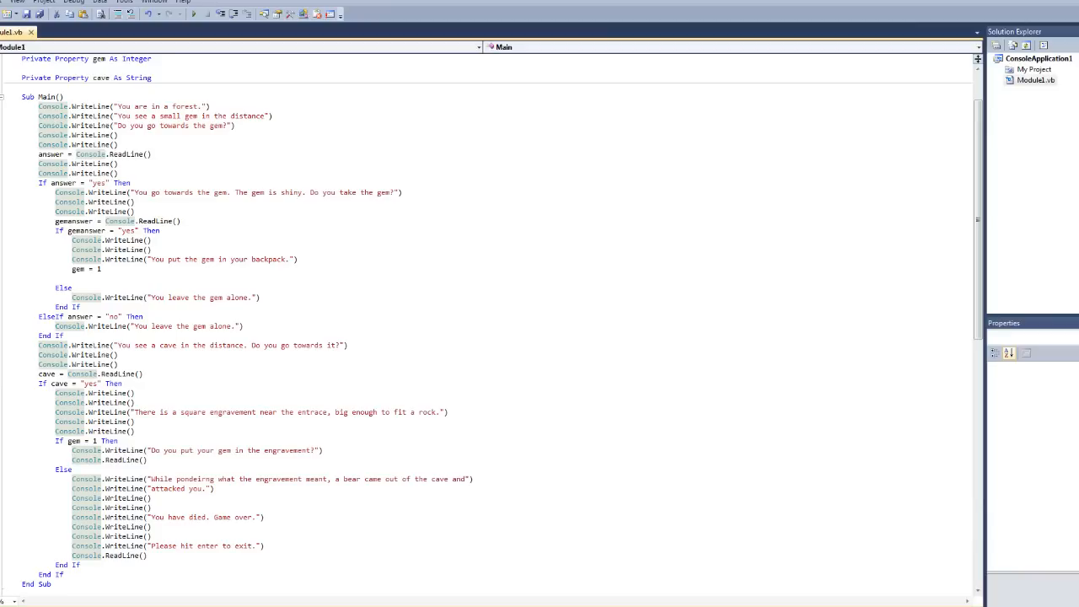
mouse_move(196, 27)
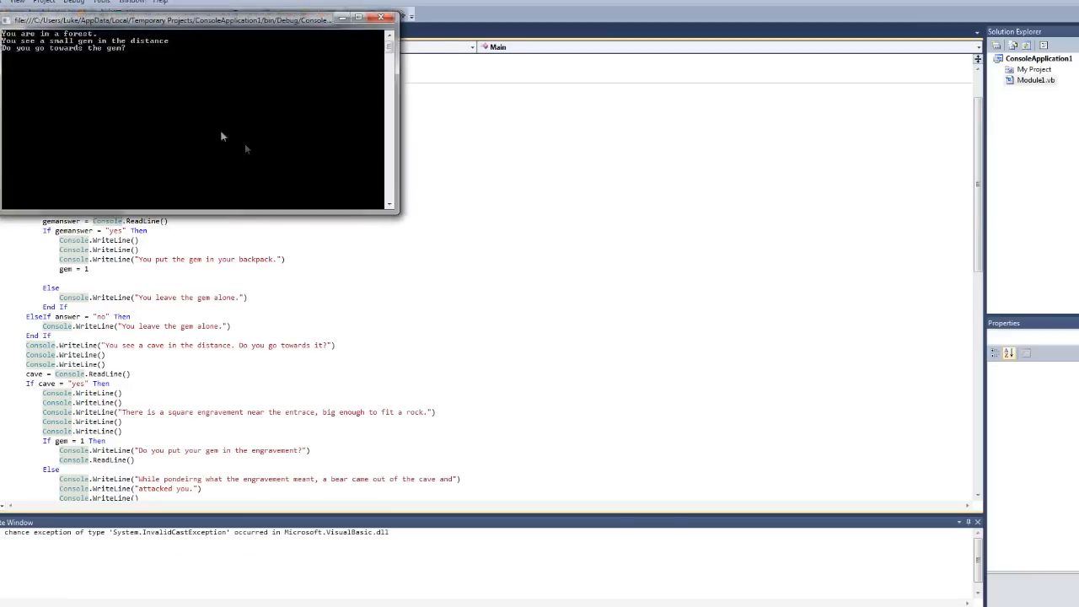
Answer yes to take the gem and yes to enter the cave, reach the engravement question, then end the run.
left_click_drag(194, 21, 323, 103)
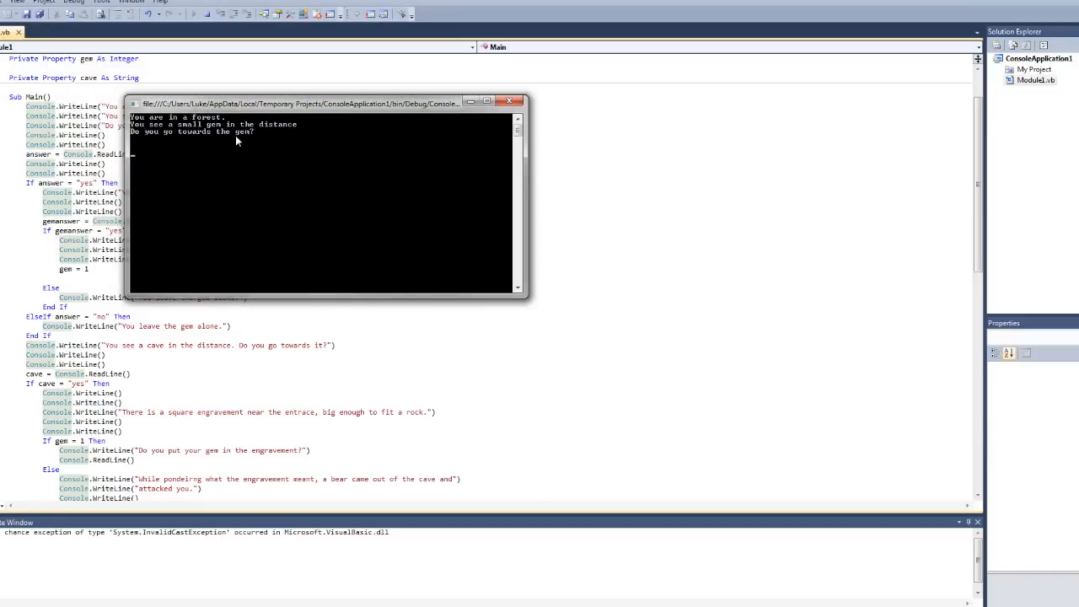
mouse_move(215, 177)
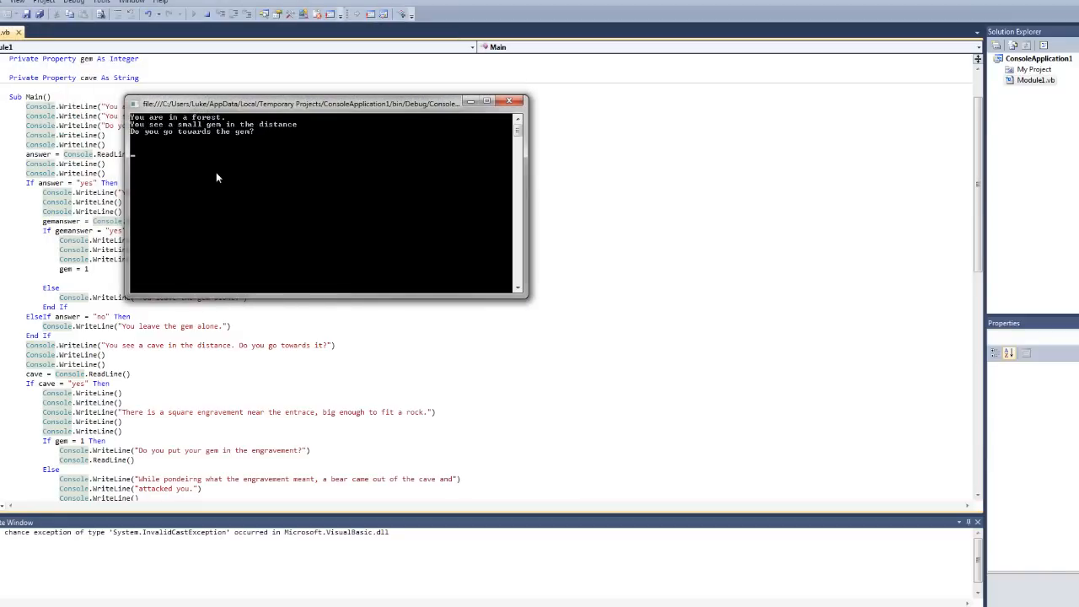
type("yes")
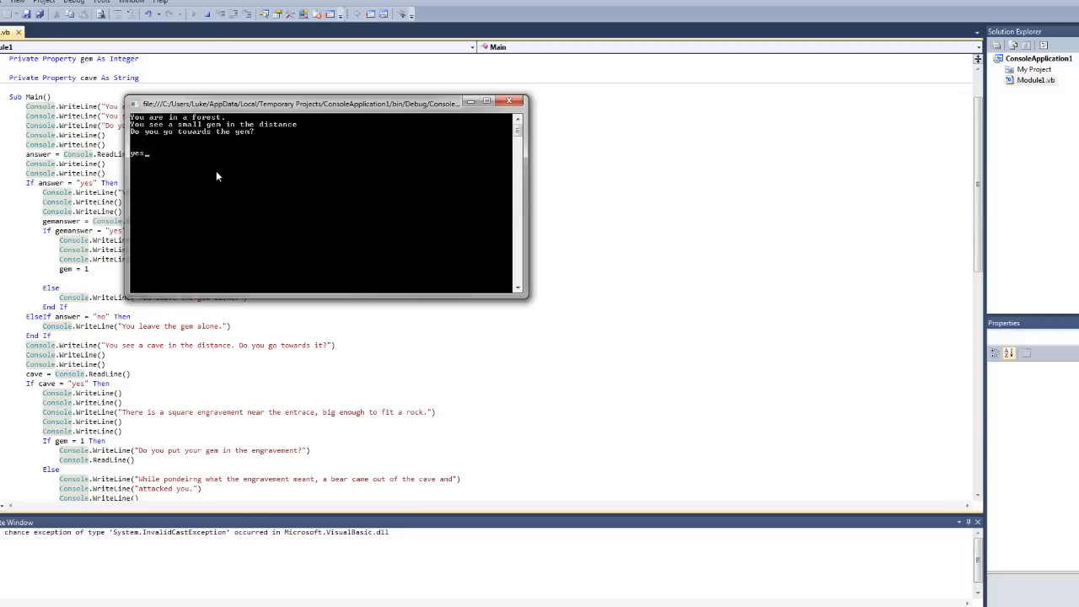
key("enter")
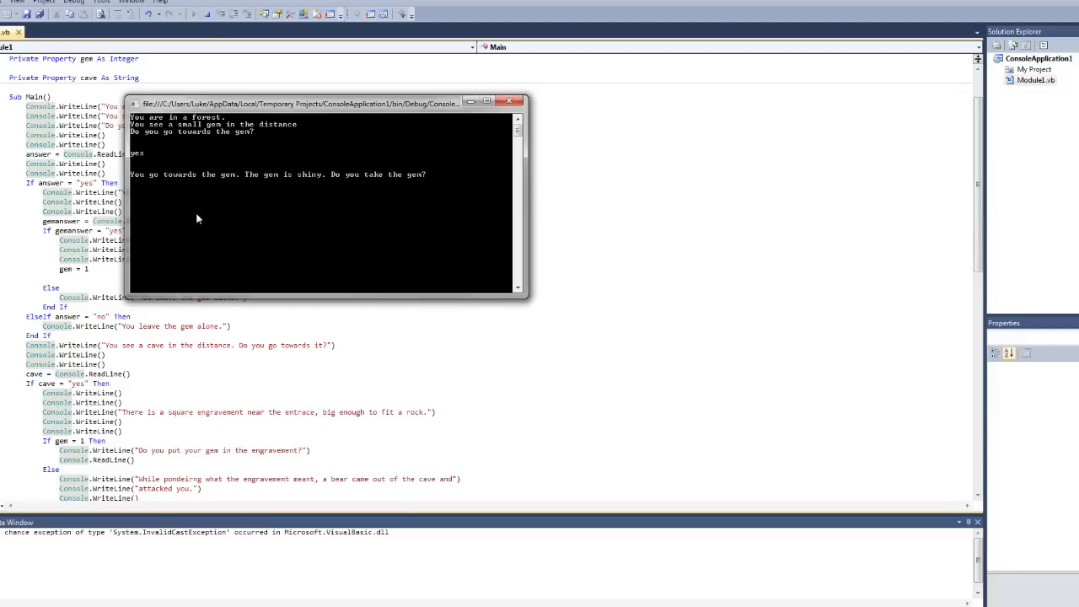
mouse_move(251, 182)
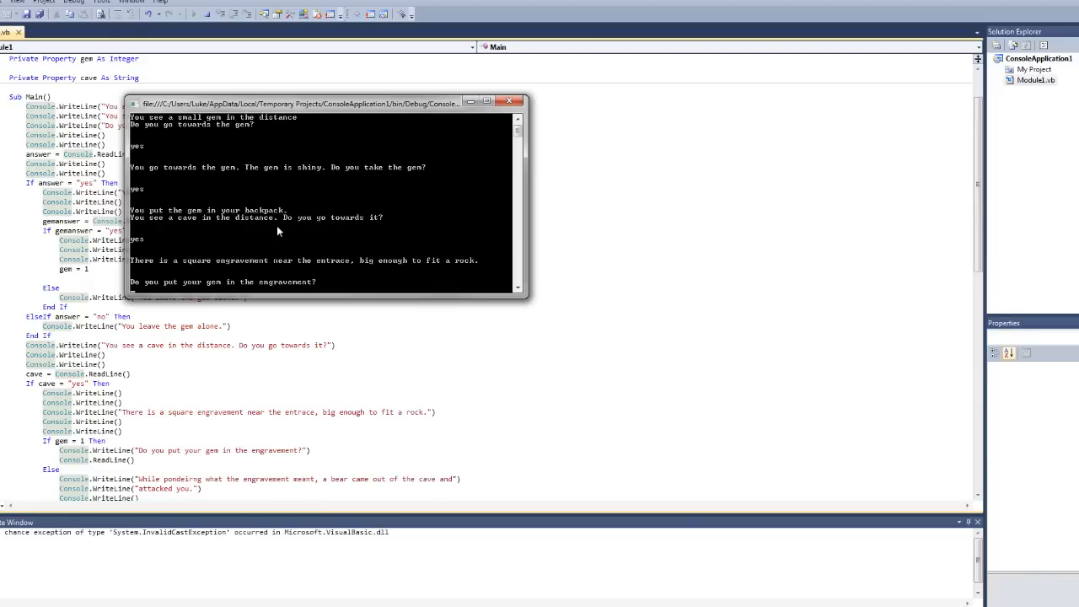
type("yes")
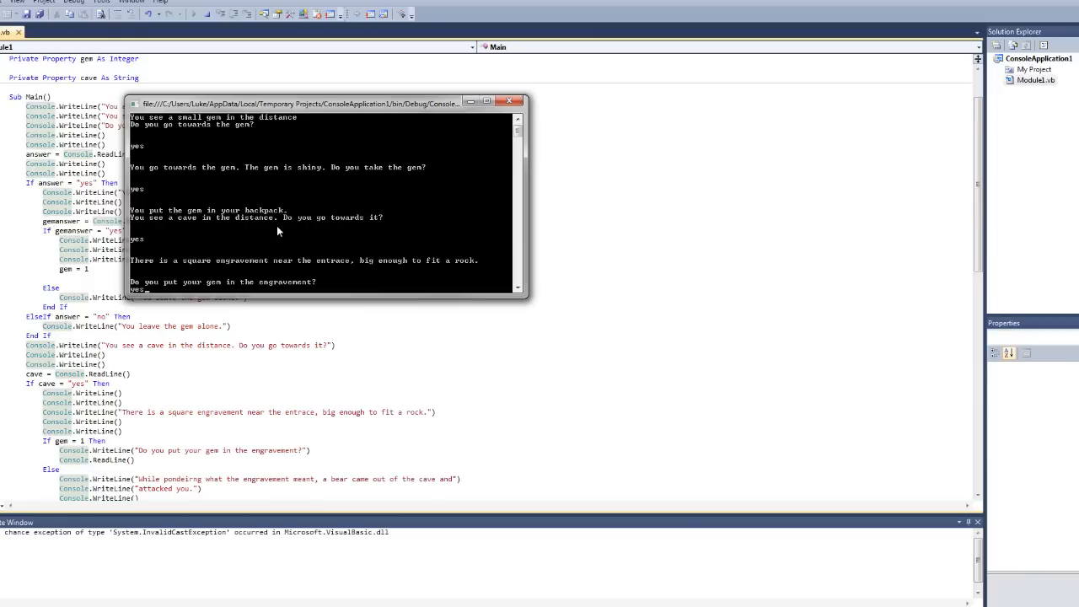
left_click(509, 101)
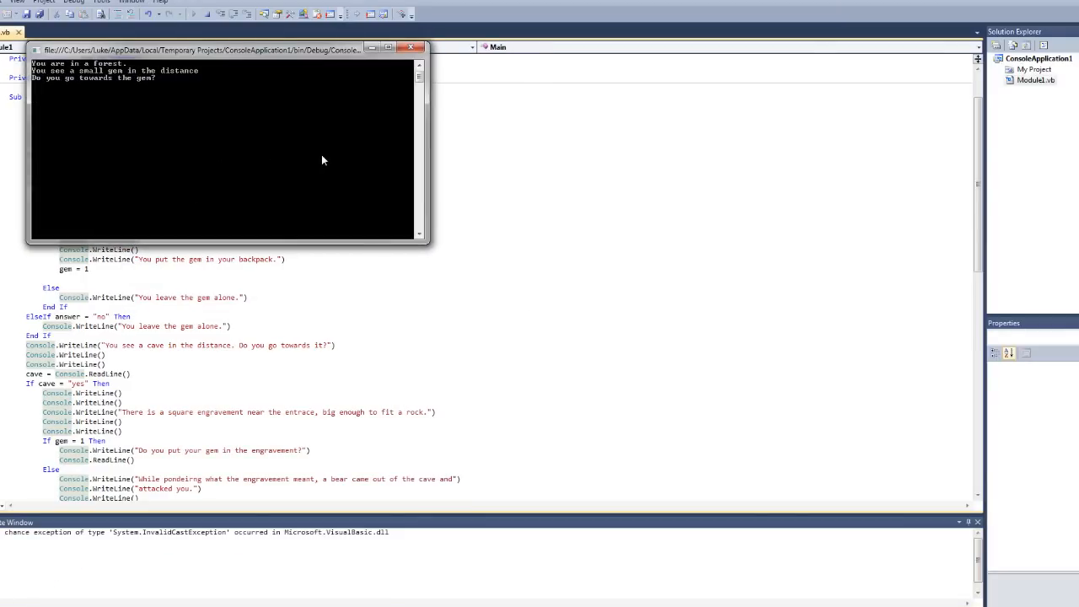
Answer no to the gem and yes to the cave, reach the bear attack game over, then close the console.
type("no")
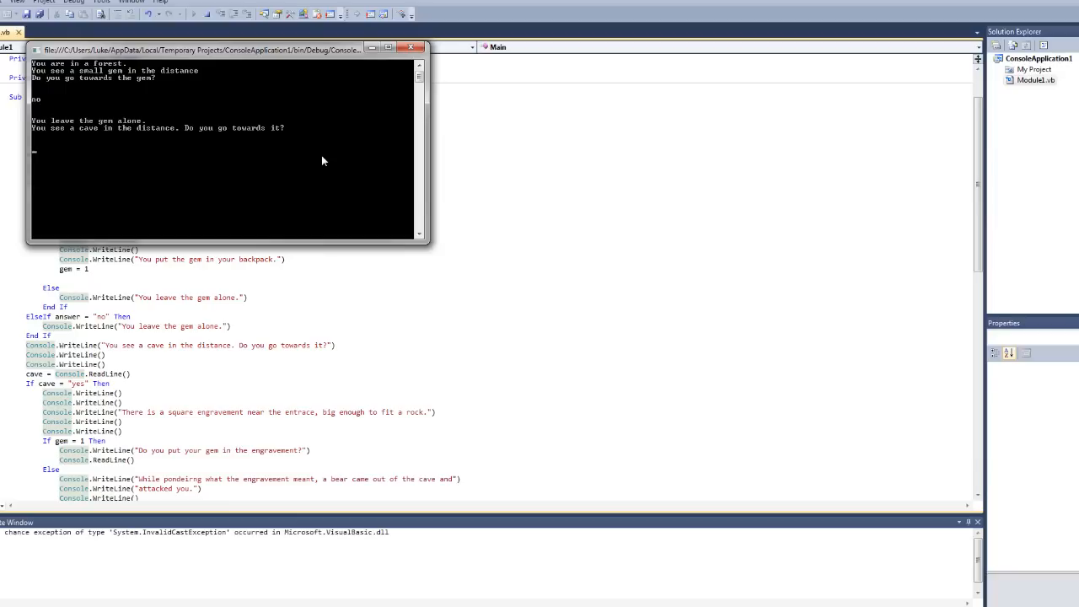
type("yes")
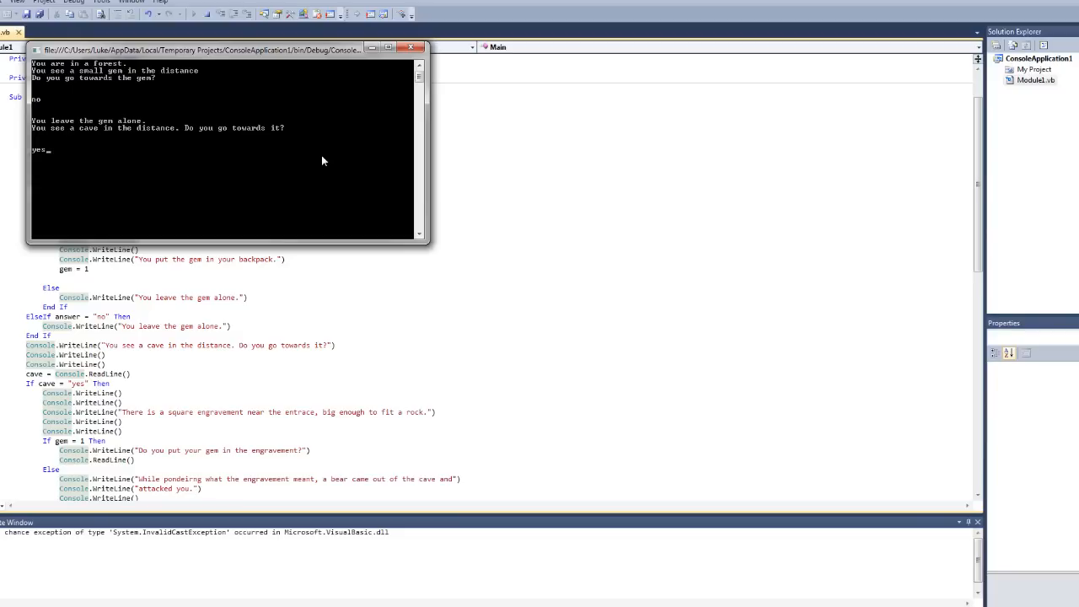
key("enter")
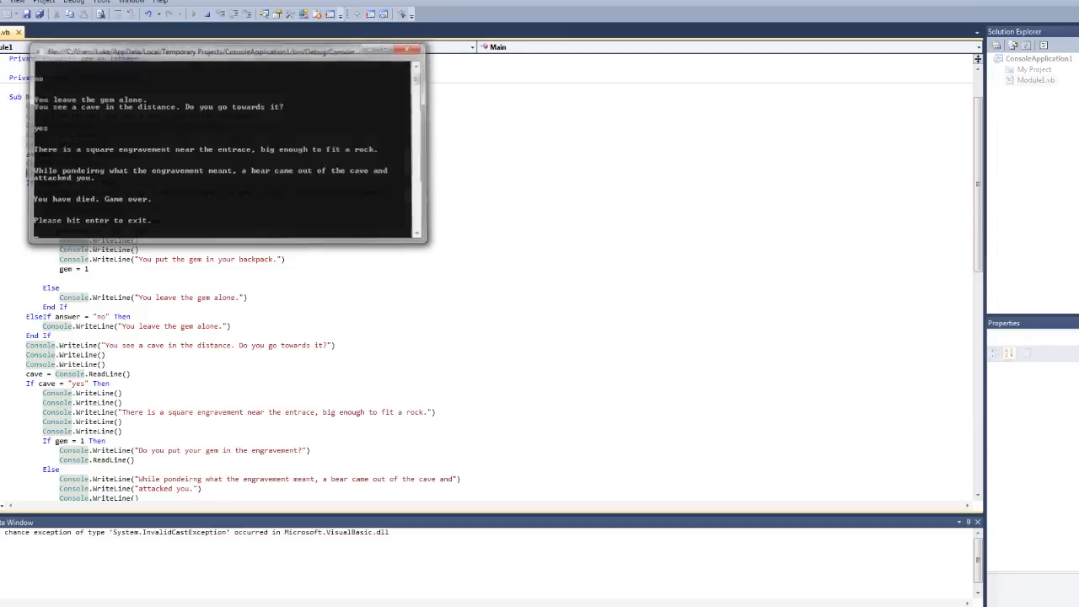
left_click(416, 48)
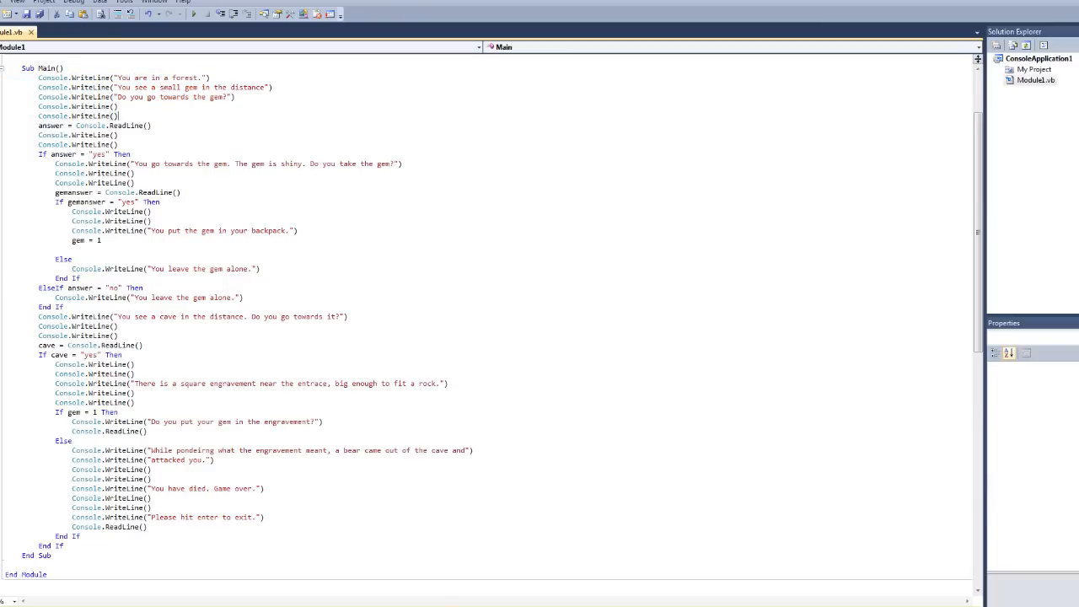
double_click(91, 114)
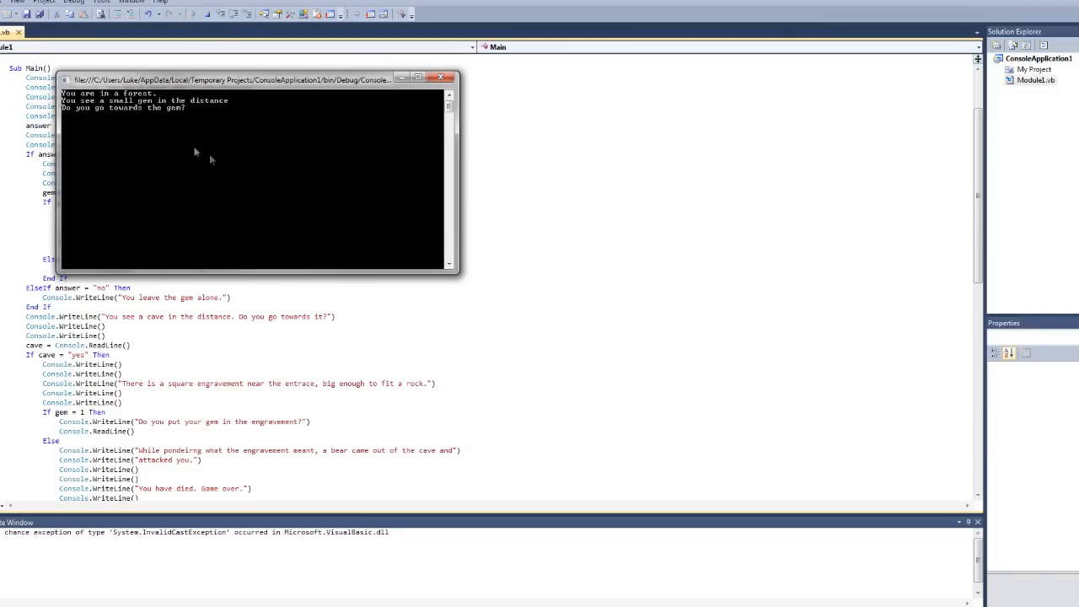
type("yes\" Then")
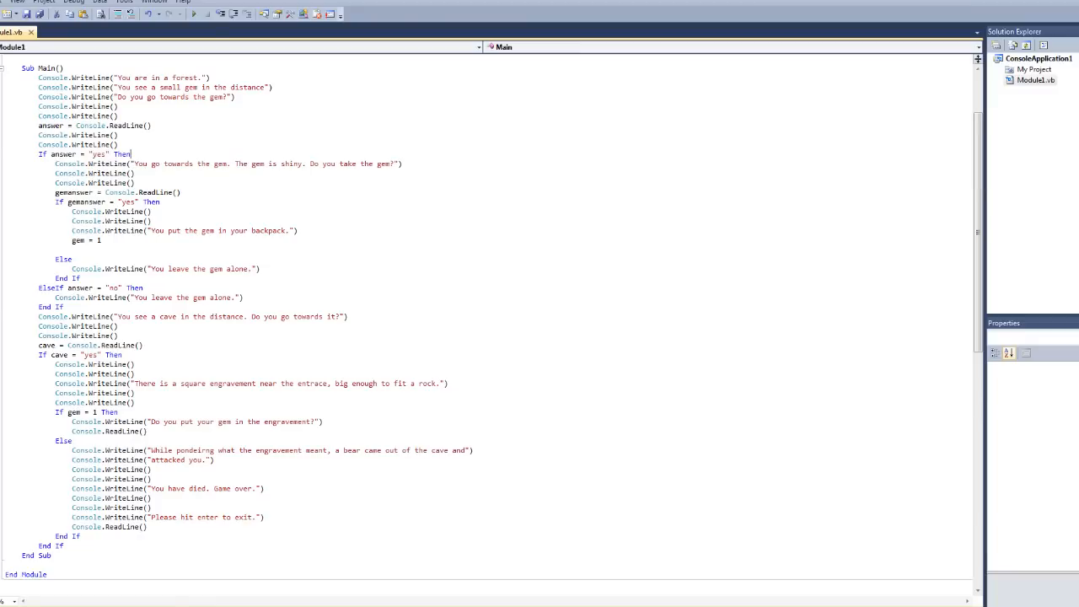
left_click(44, 164)
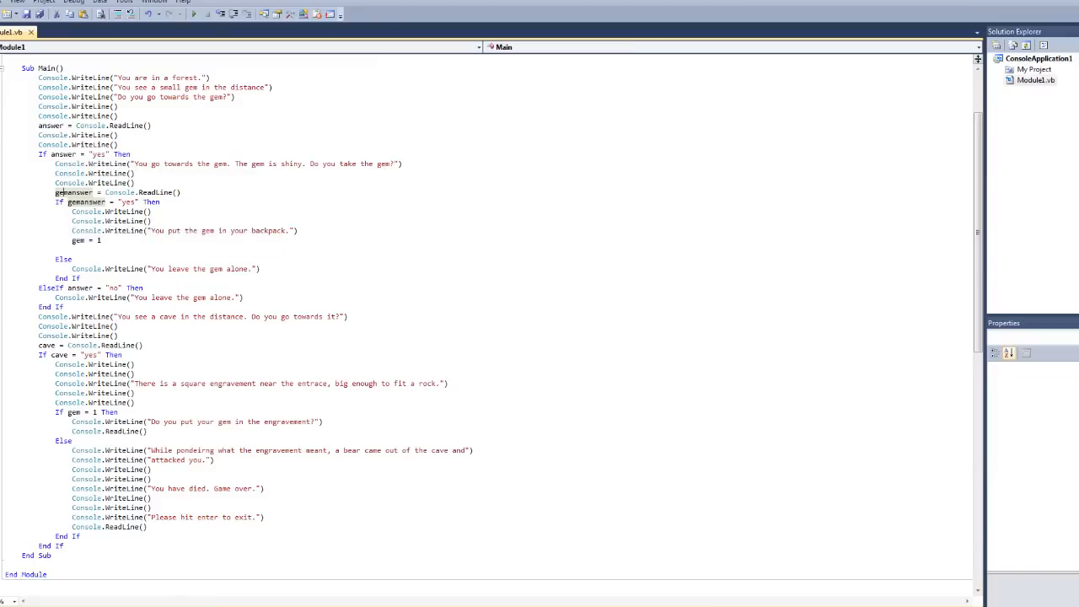
double_click(118, 192)
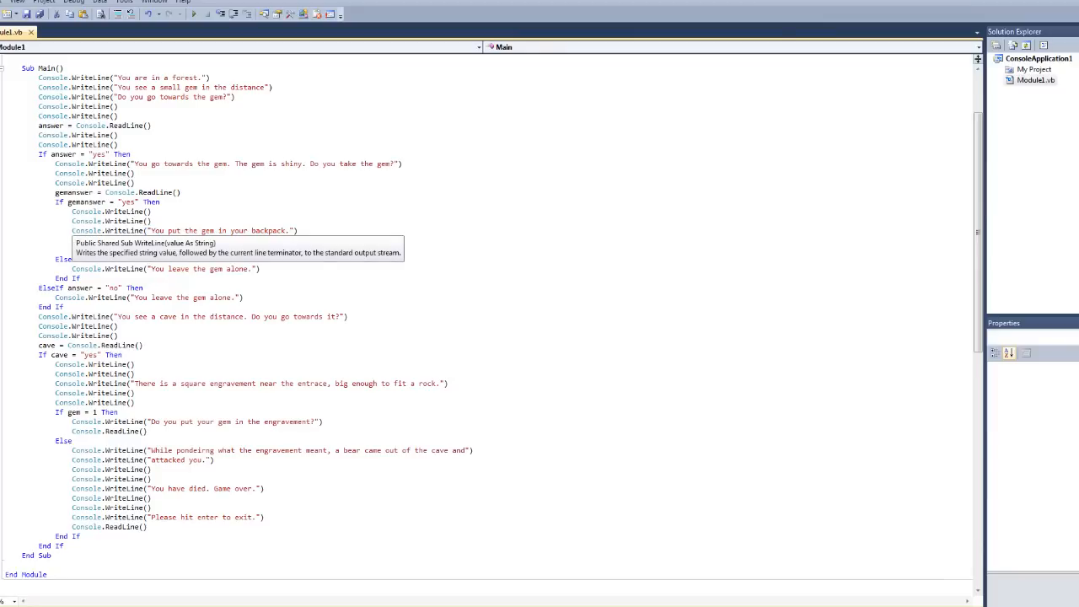
type("gem = 1")
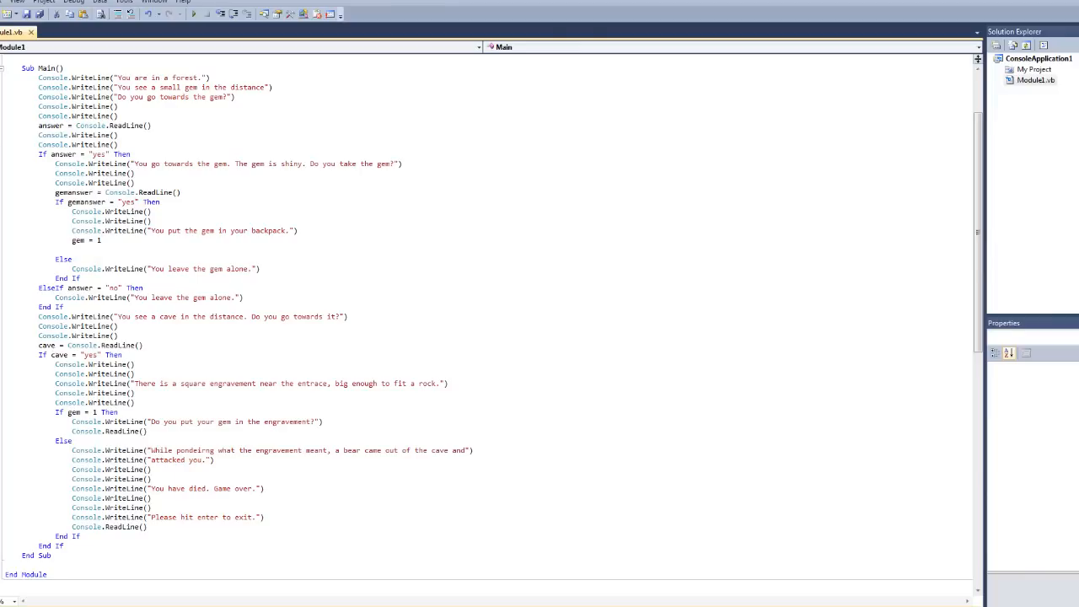
double_click(64, 260)
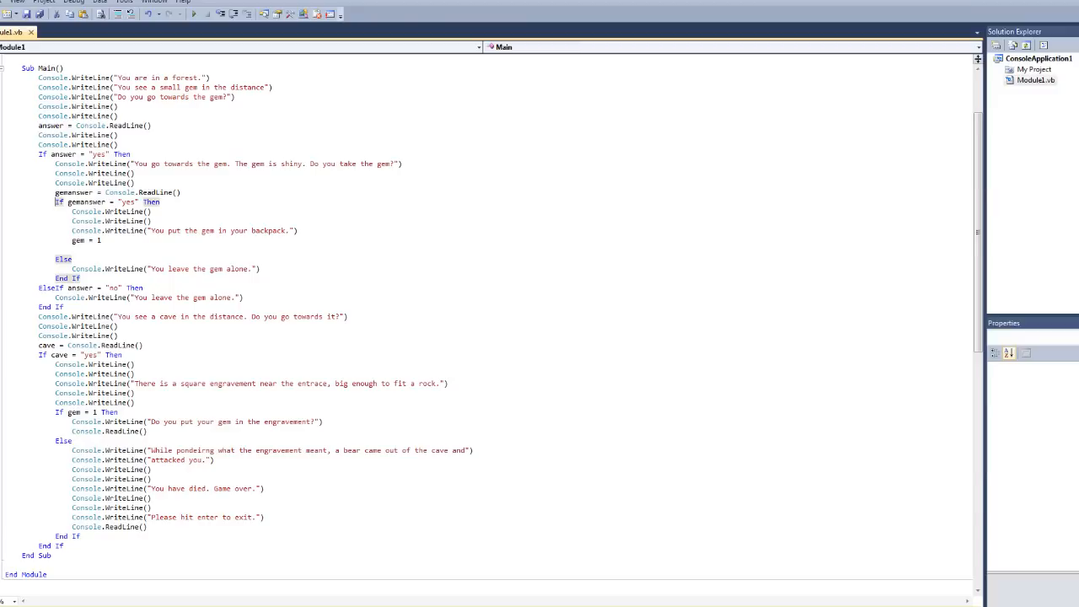
left_click_drag(55, 202, 150, 221)
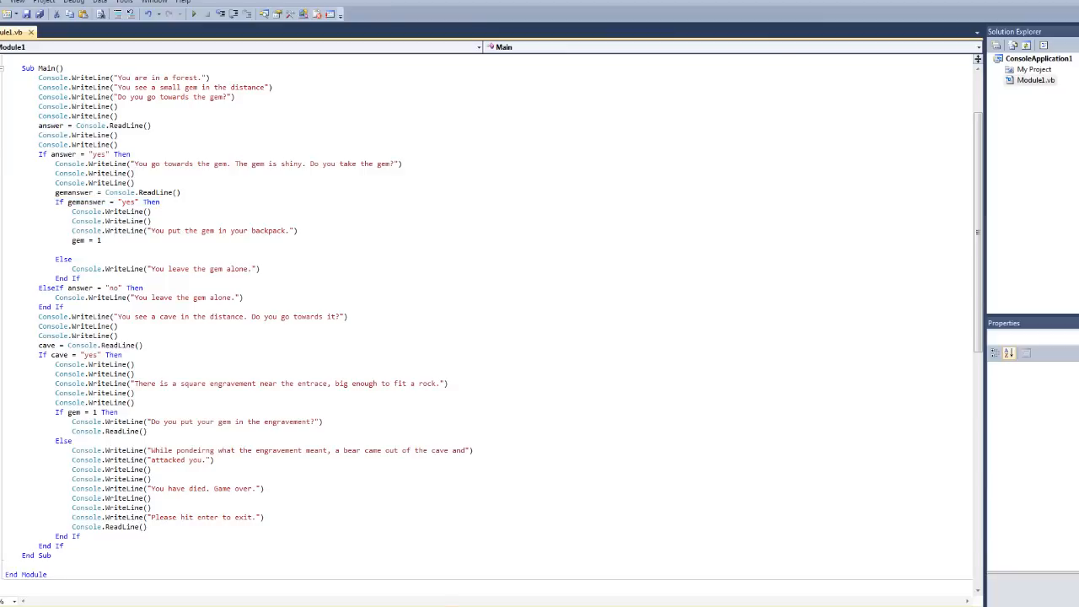
double_click(64, 259)
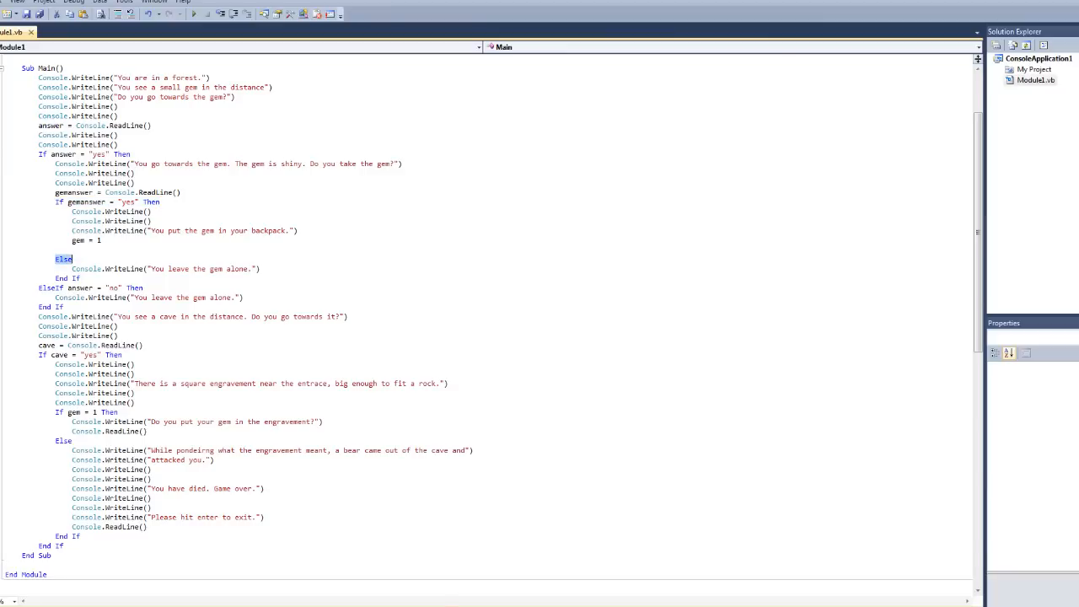
double_click(202, 268)
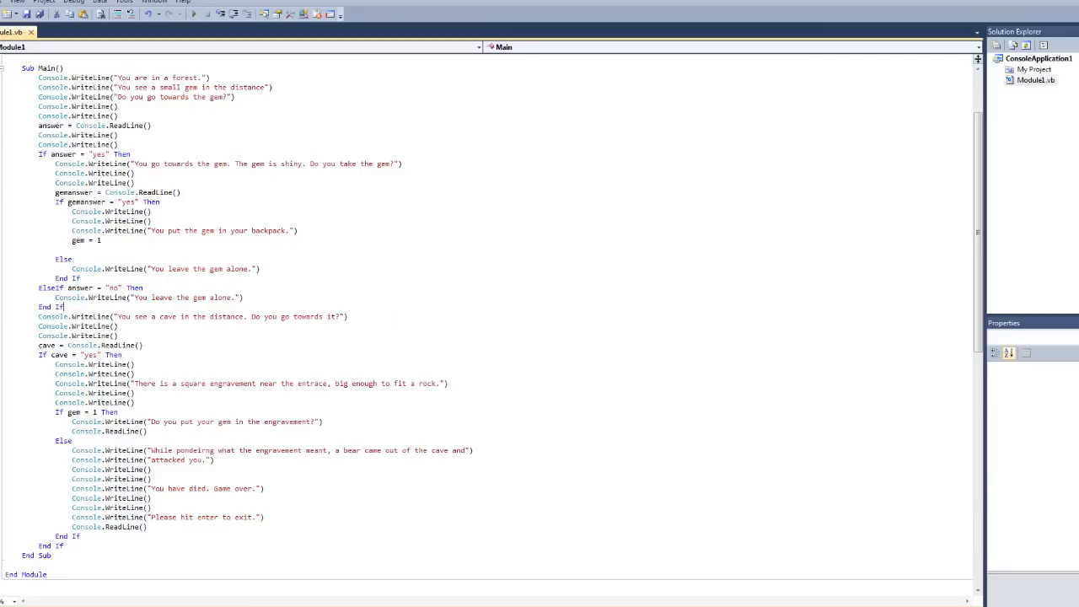
left_click_drag(40, 154, 246, 307)
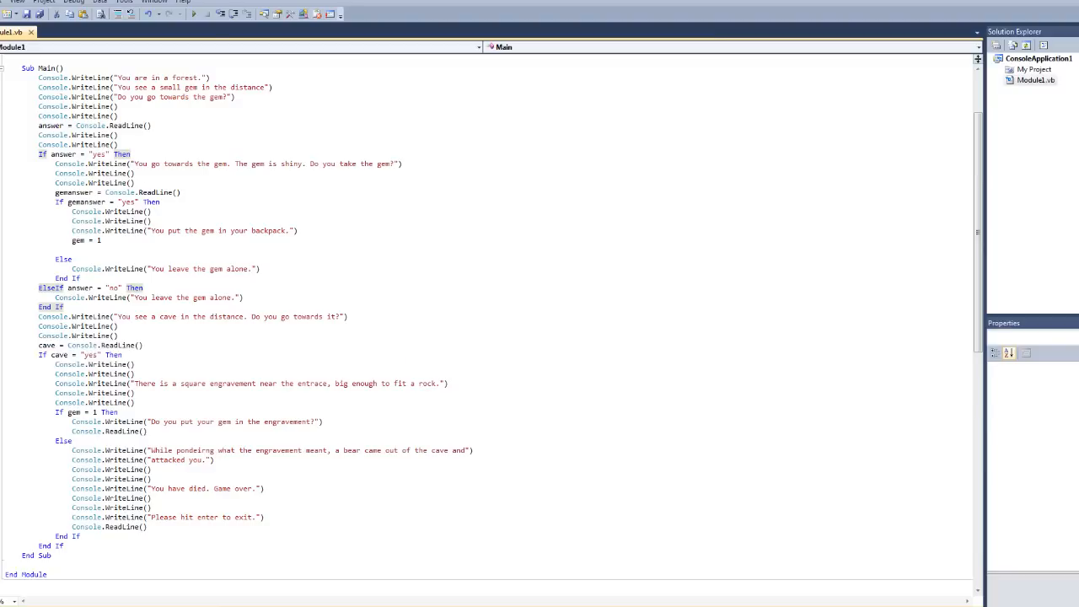
mouse_move(41, 346)
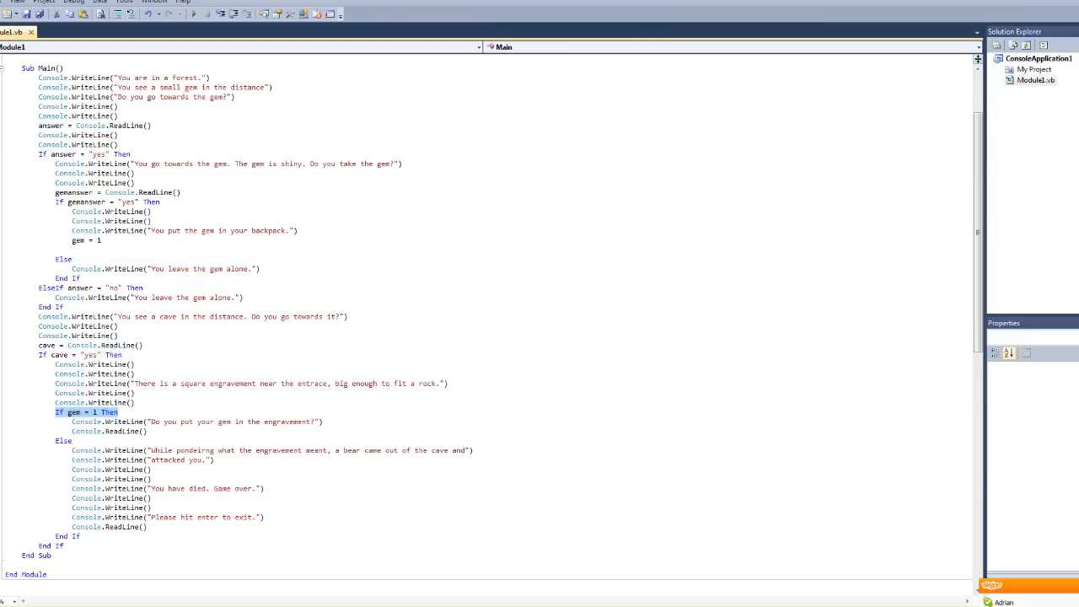
left_click(84, 239)
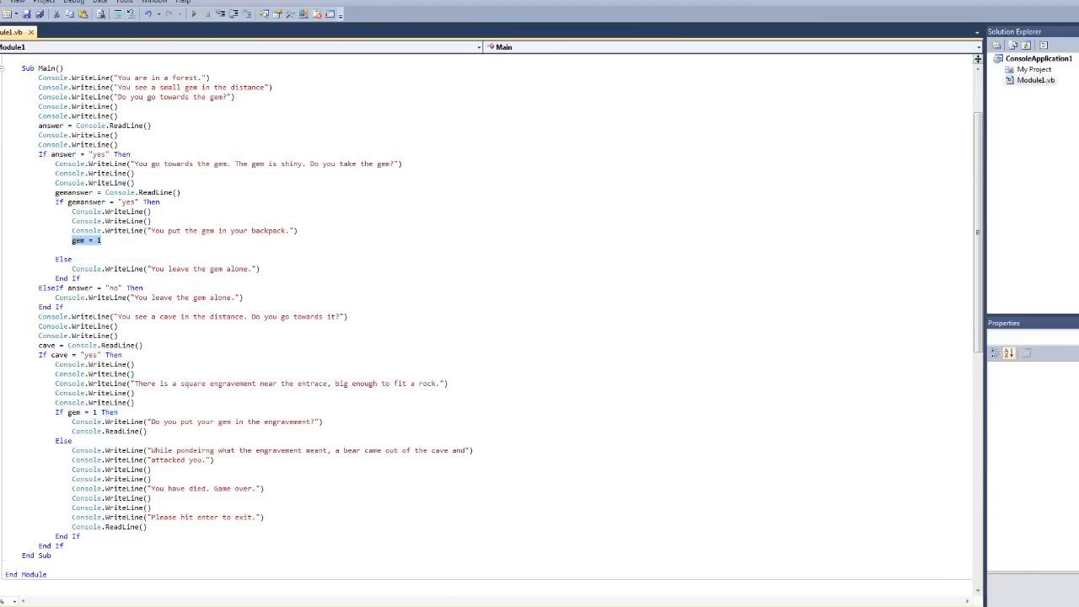
left_click(88, 411)
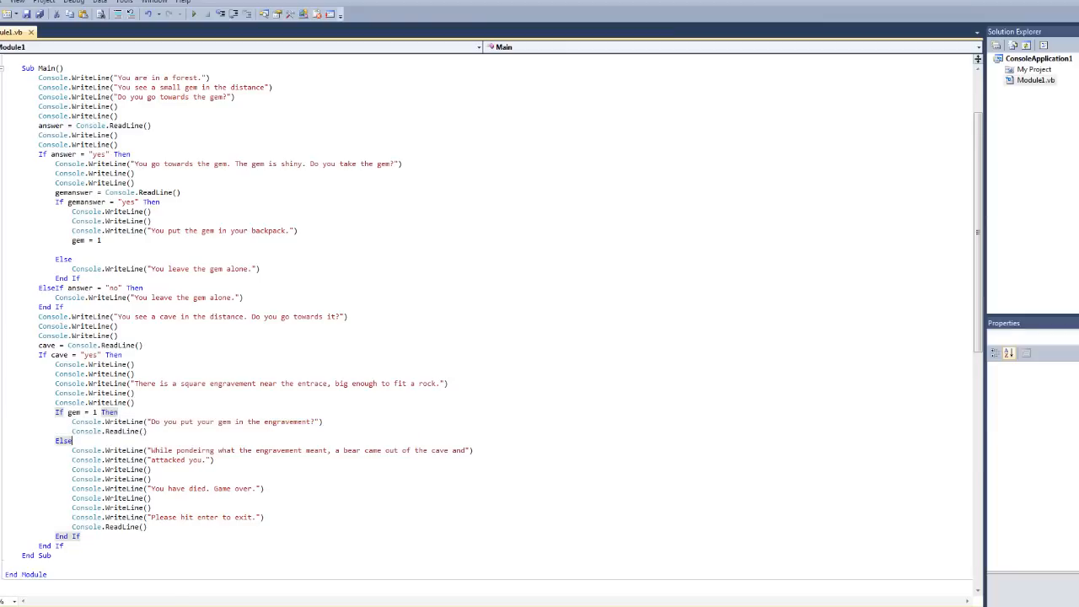
mouse_move(84, 412)
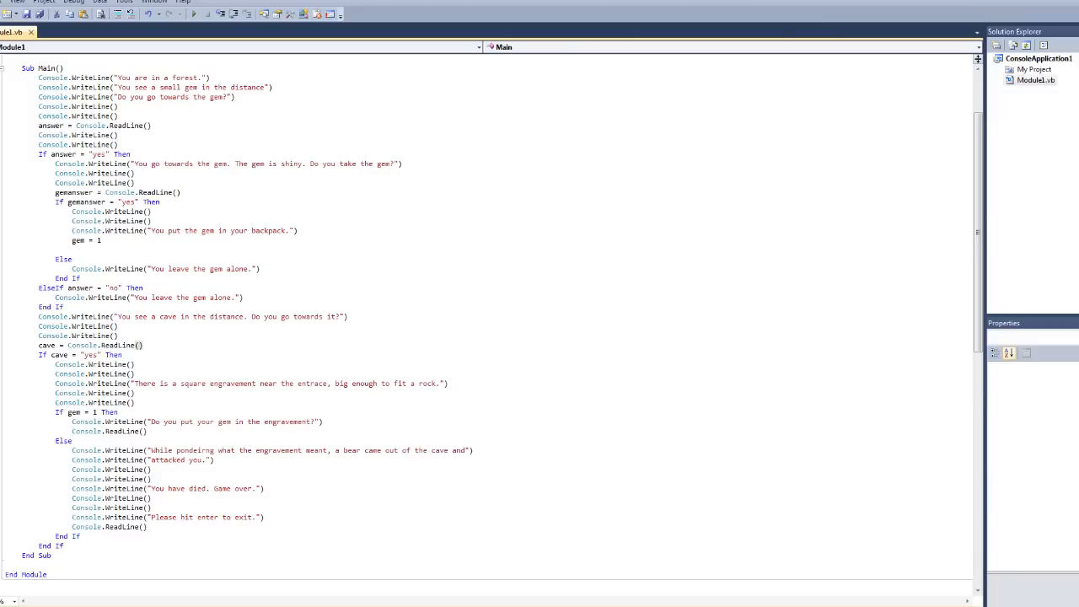
left_click(142, 345)
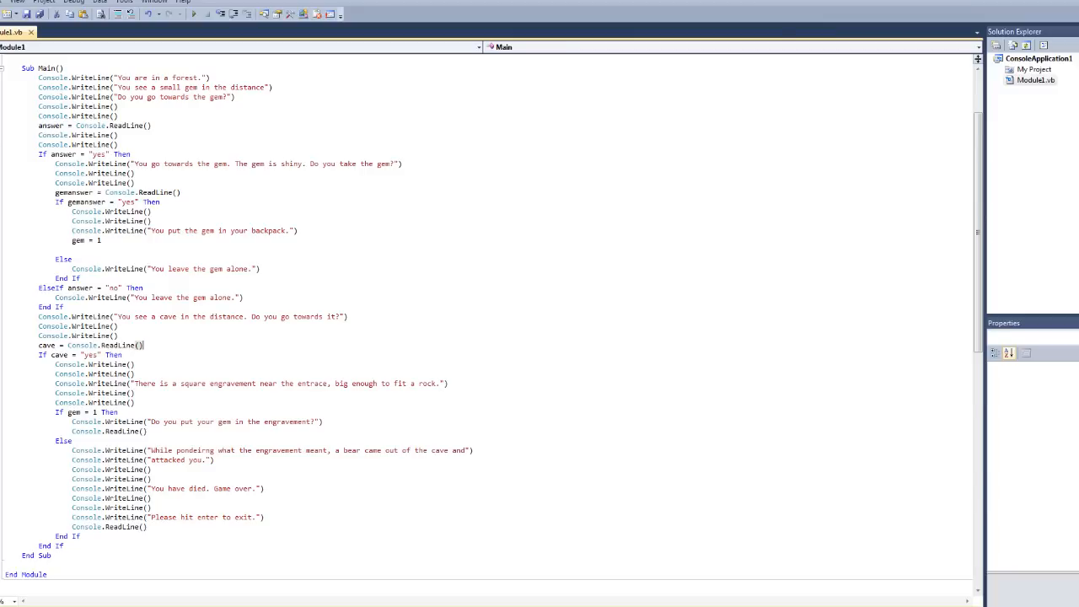